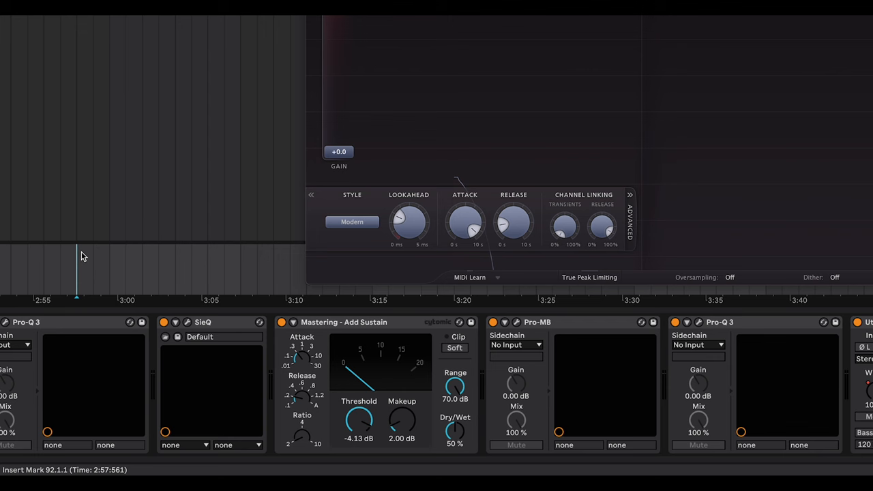
mouse_move(107, 255)
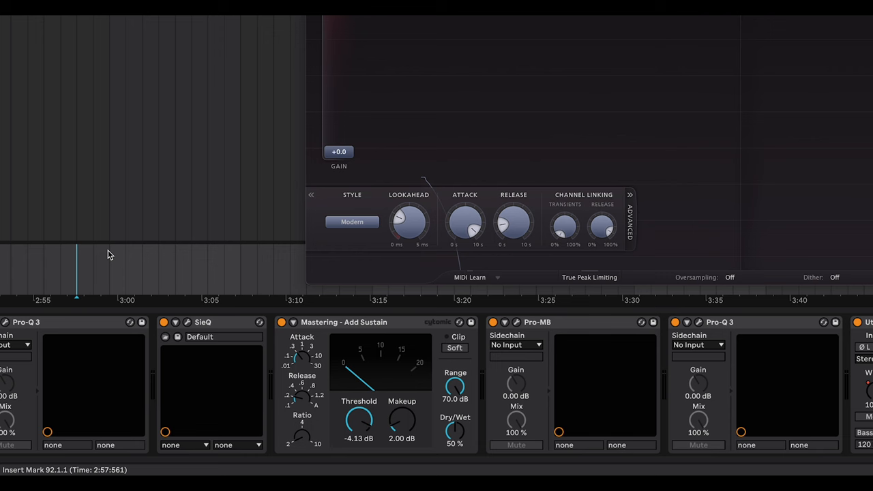